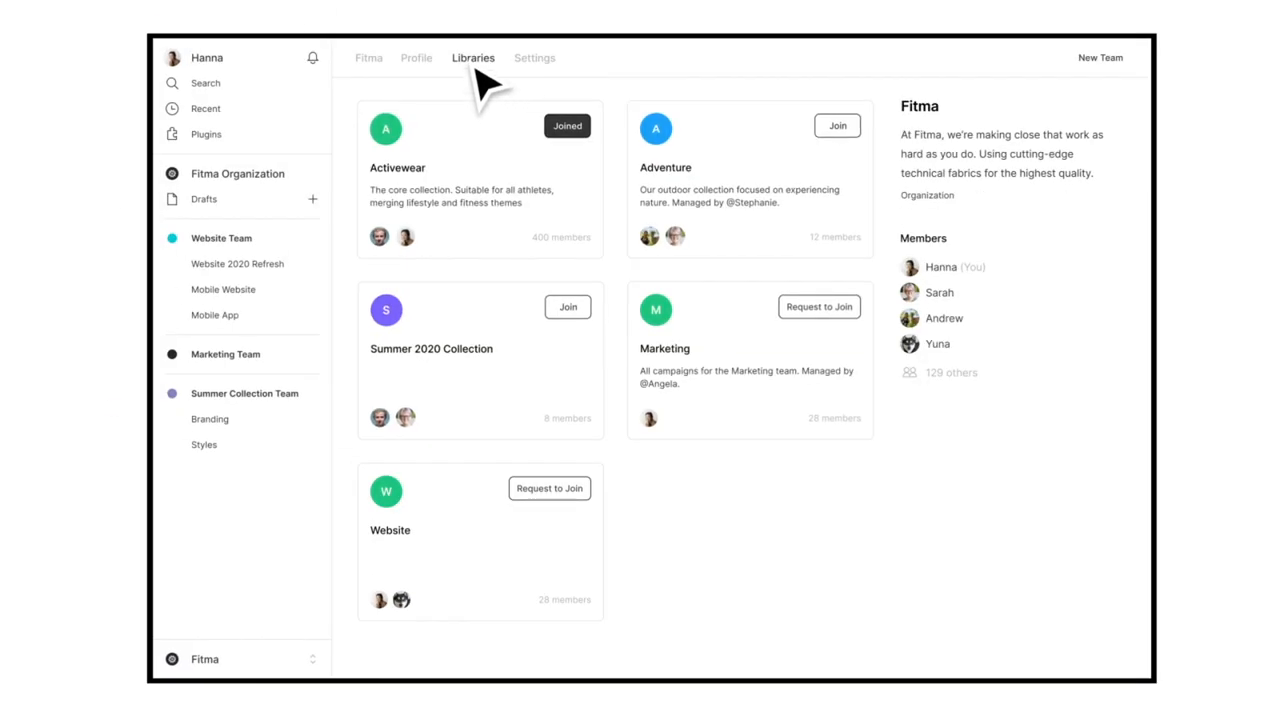
# - Show Web responsive 2.0's Library Analytics with another library's insertions compared on the weekly chart
pyautogui.click(472, 56)
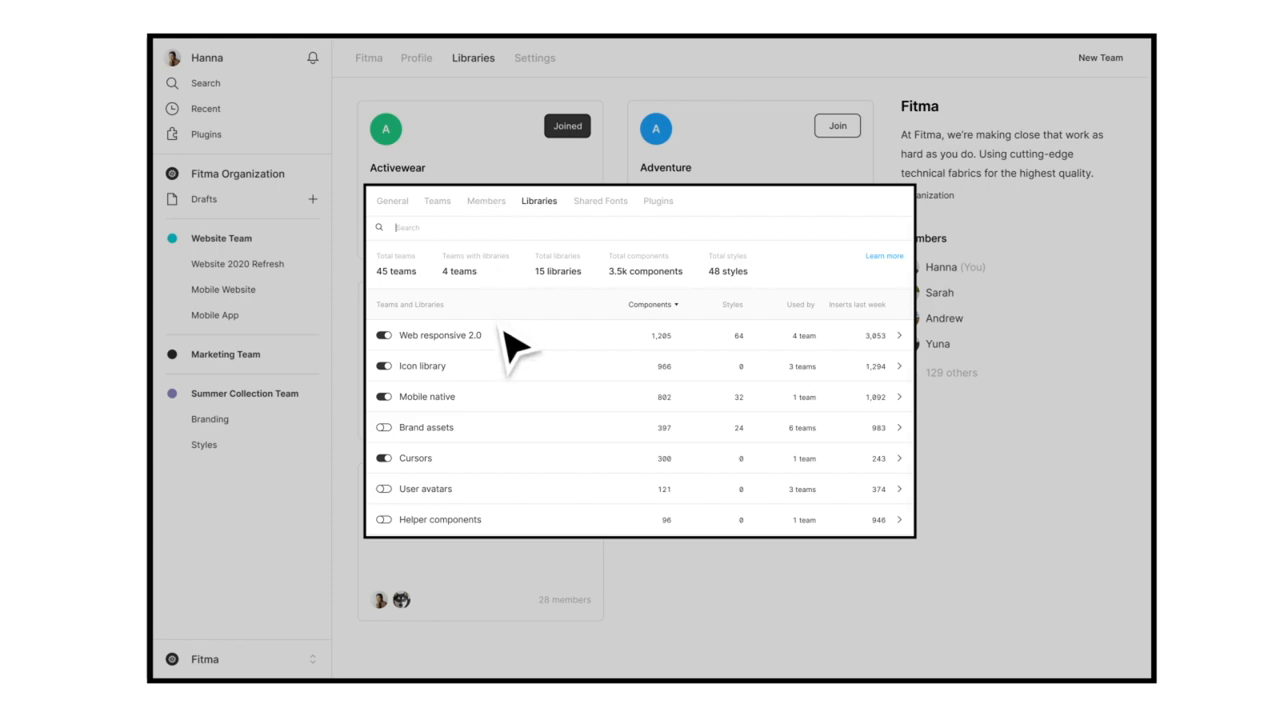
pyautogui.click(440, 336)
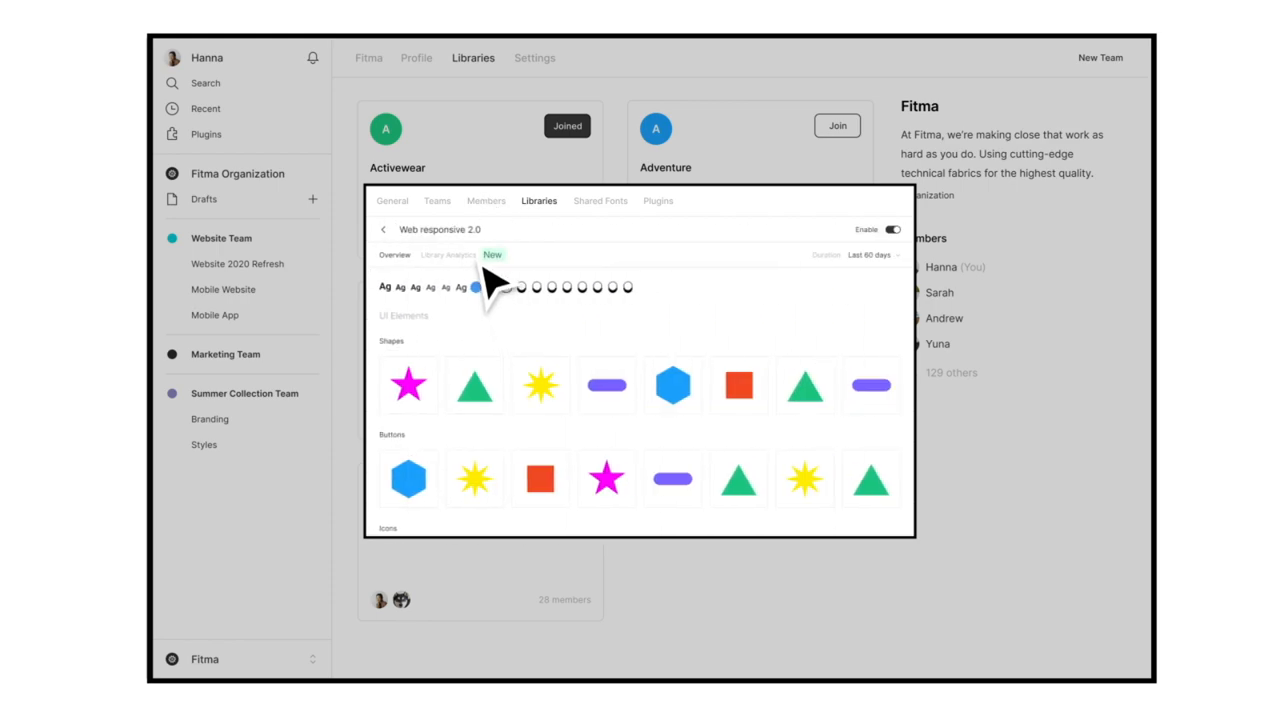
pyautogui.click(448, 254)
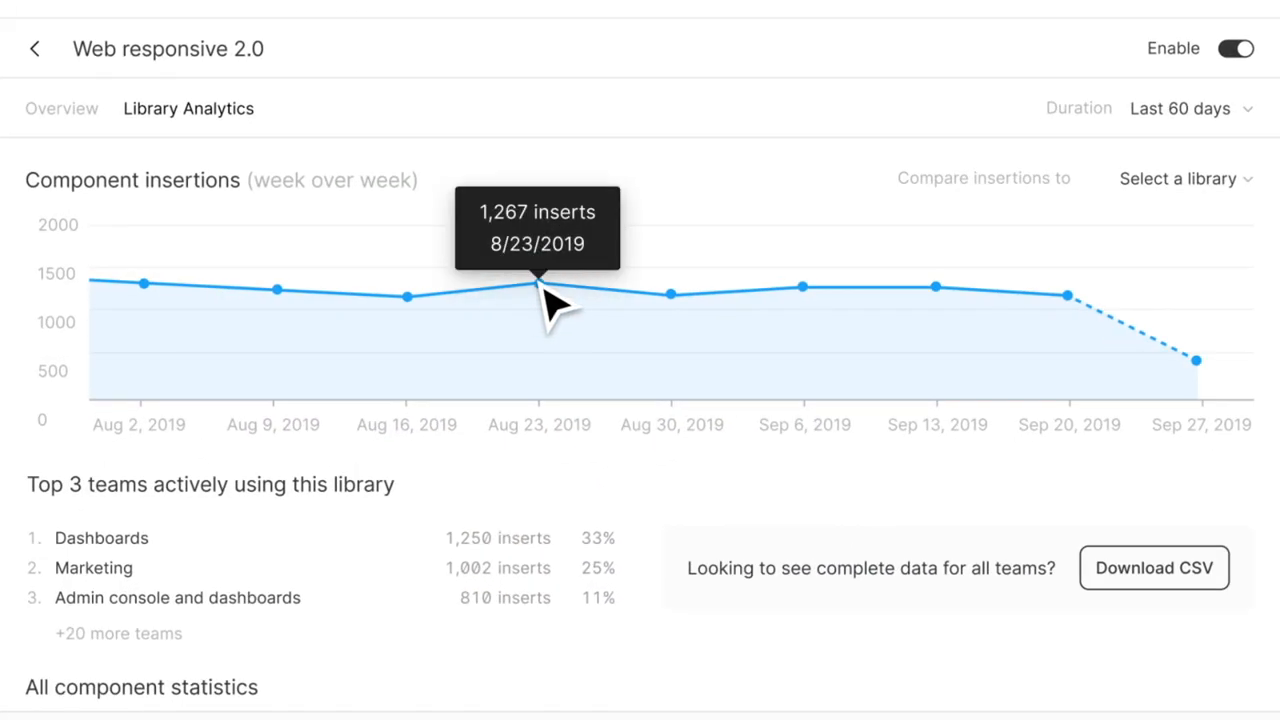
pyautogui.click(1184, 178)
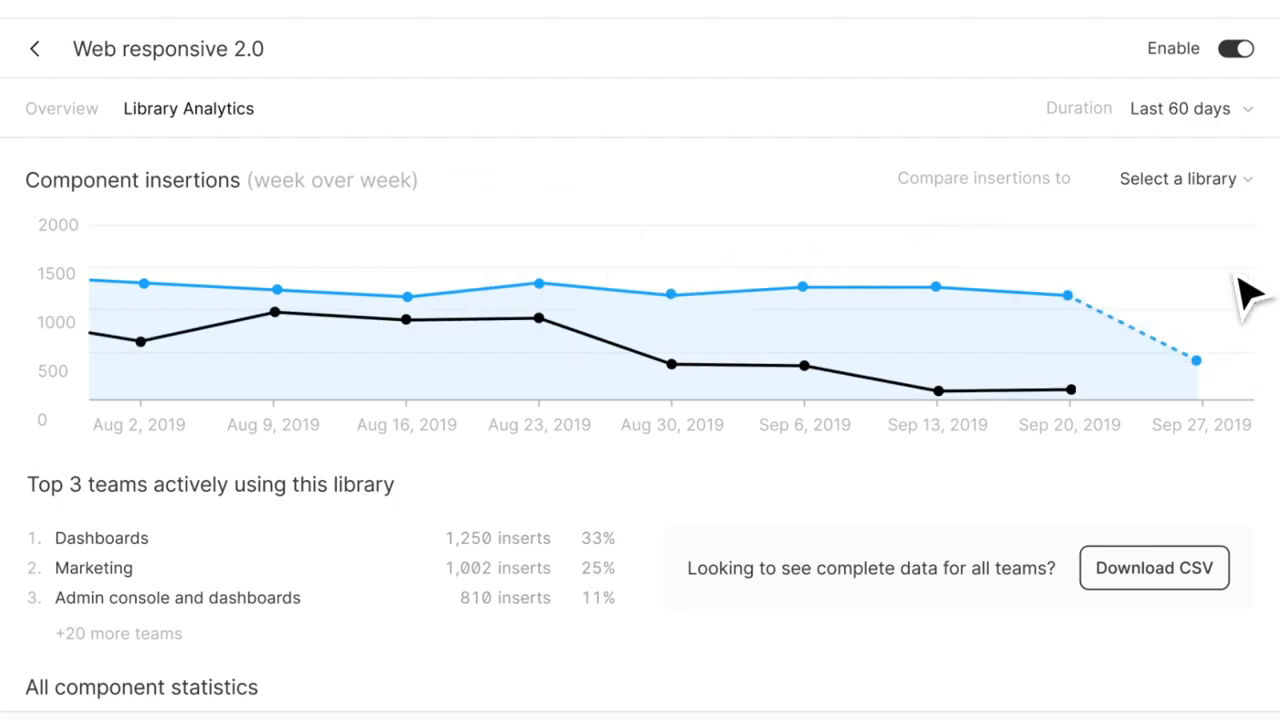
# - Sort All component statistics by Instances (Total) and view files using buttons/primary-button
pyautogui.scroll(-3)
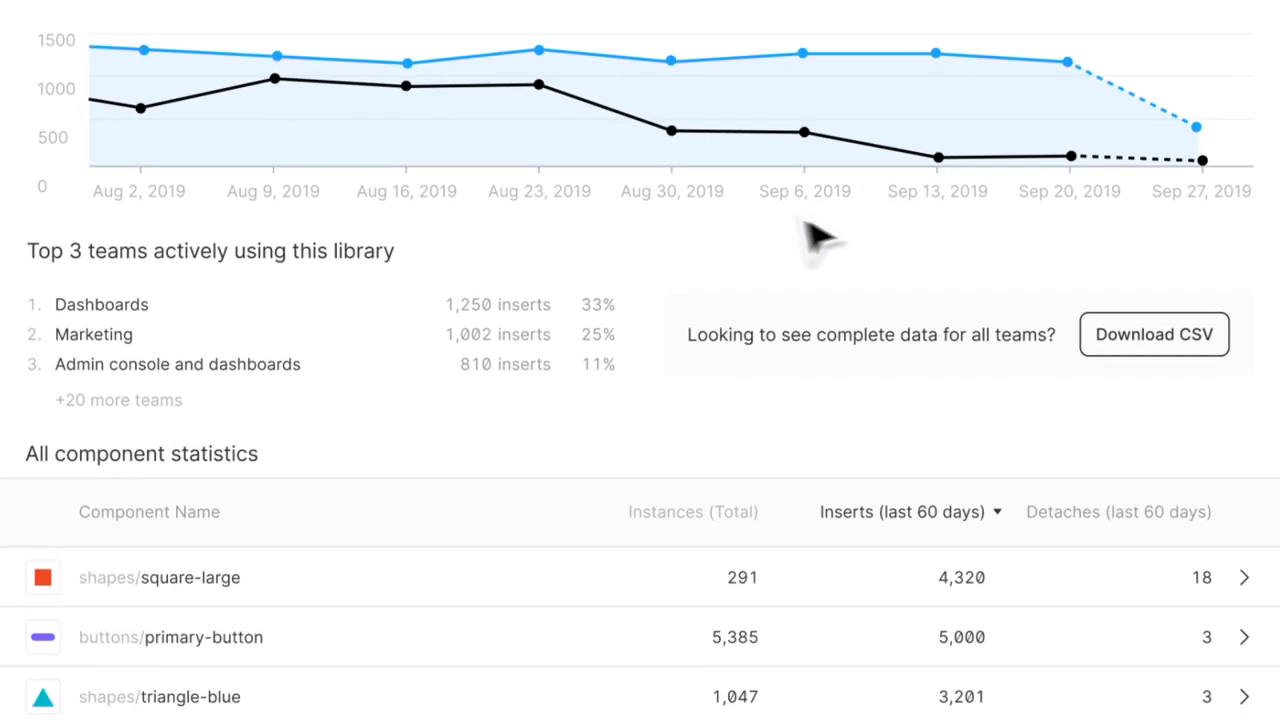
pyautogui.scroll(-3)
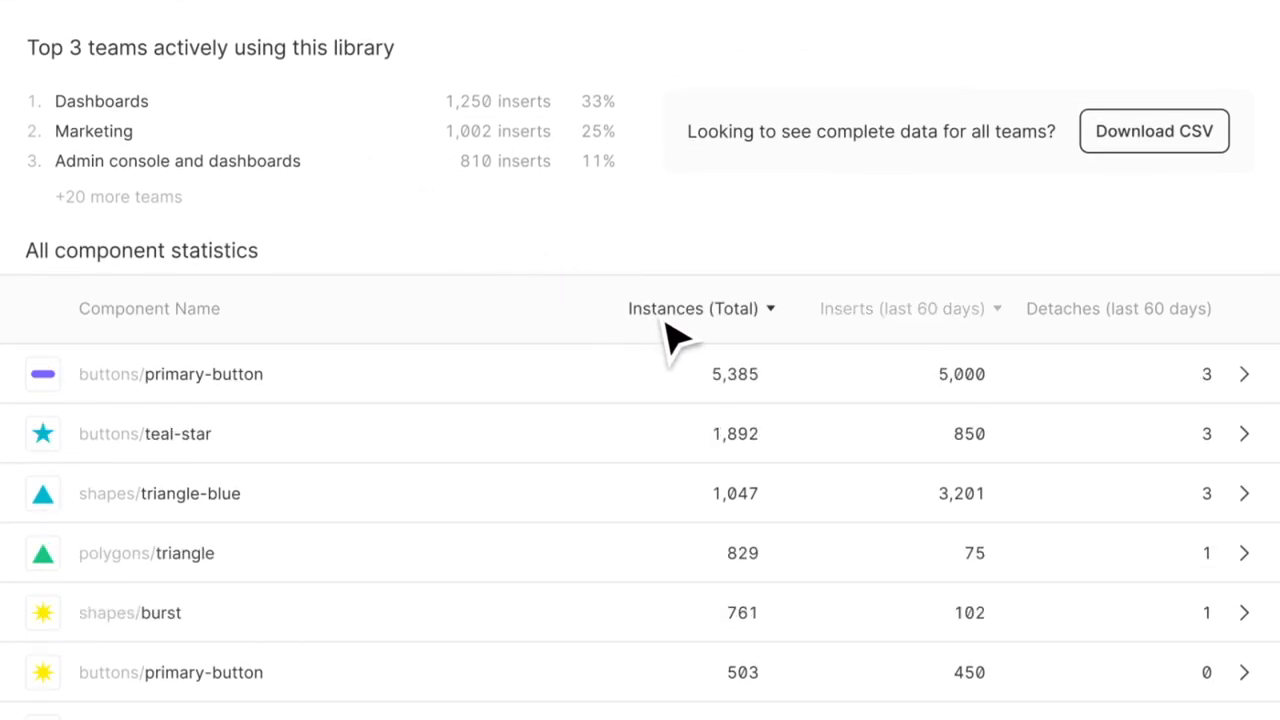
pyautogui.moveTo(890, 344)
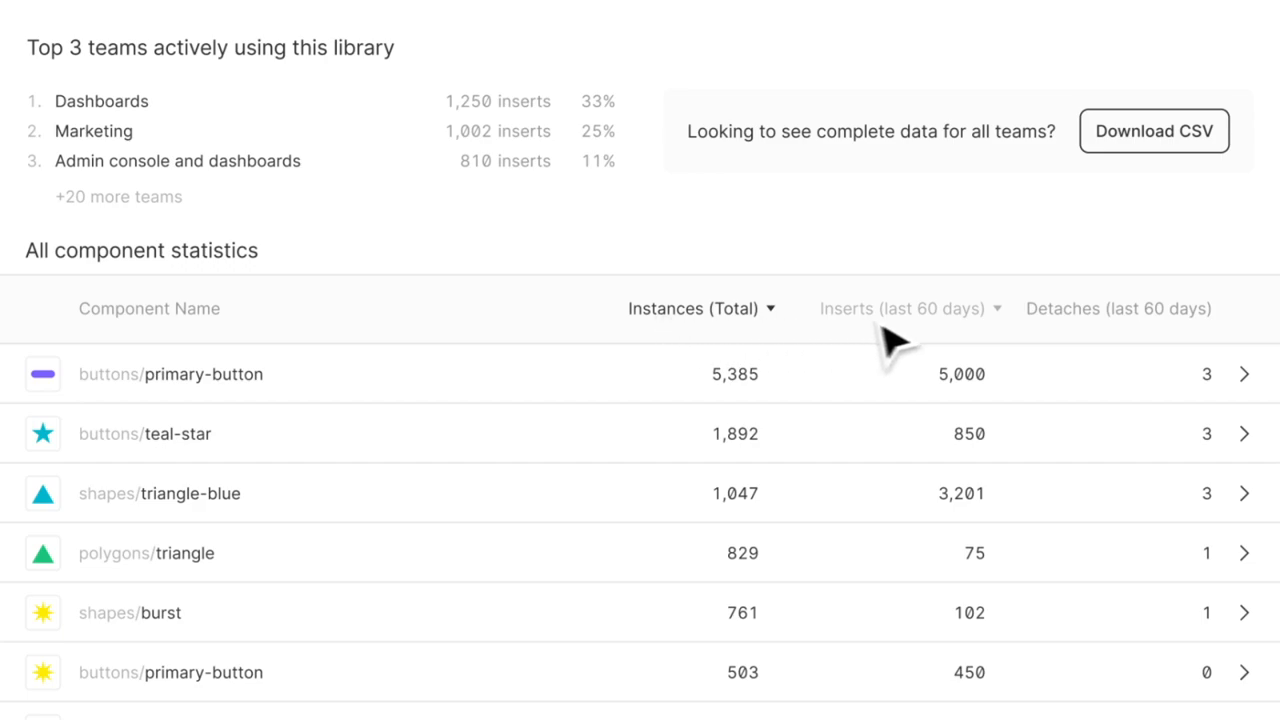
pyautogui.moveTo(1076, 344)
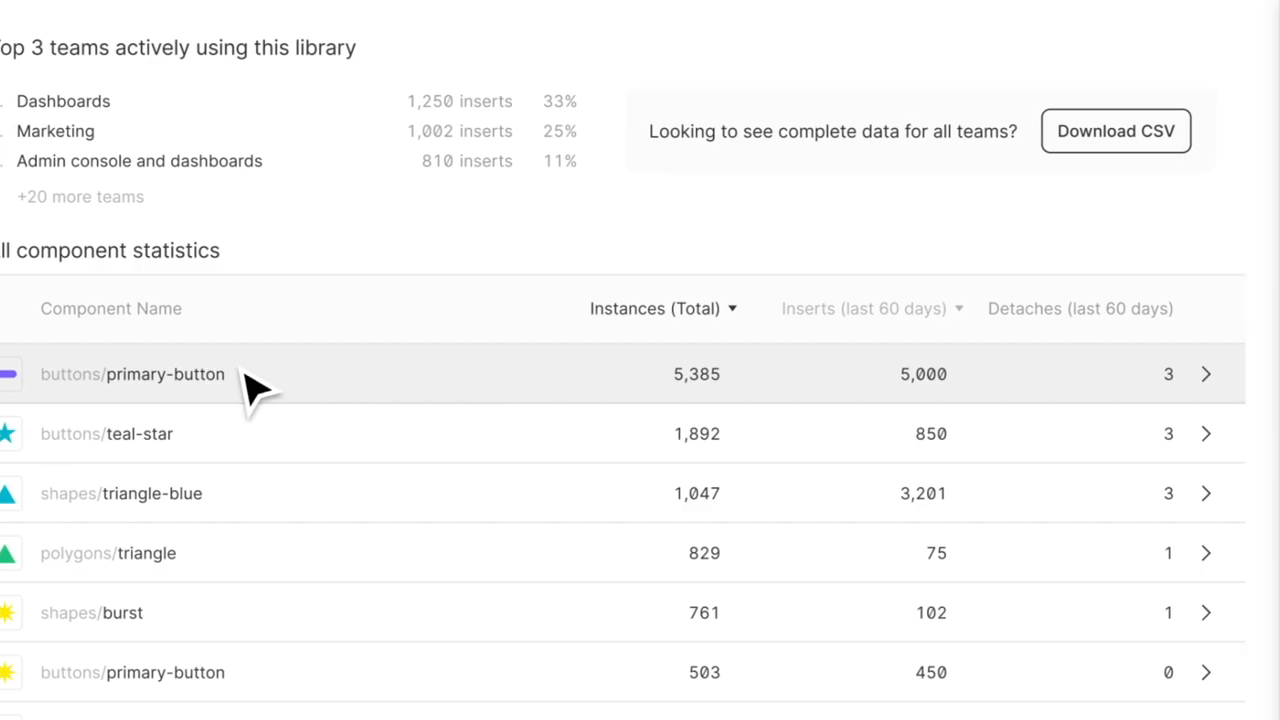
pyautogui.click(132, 374)
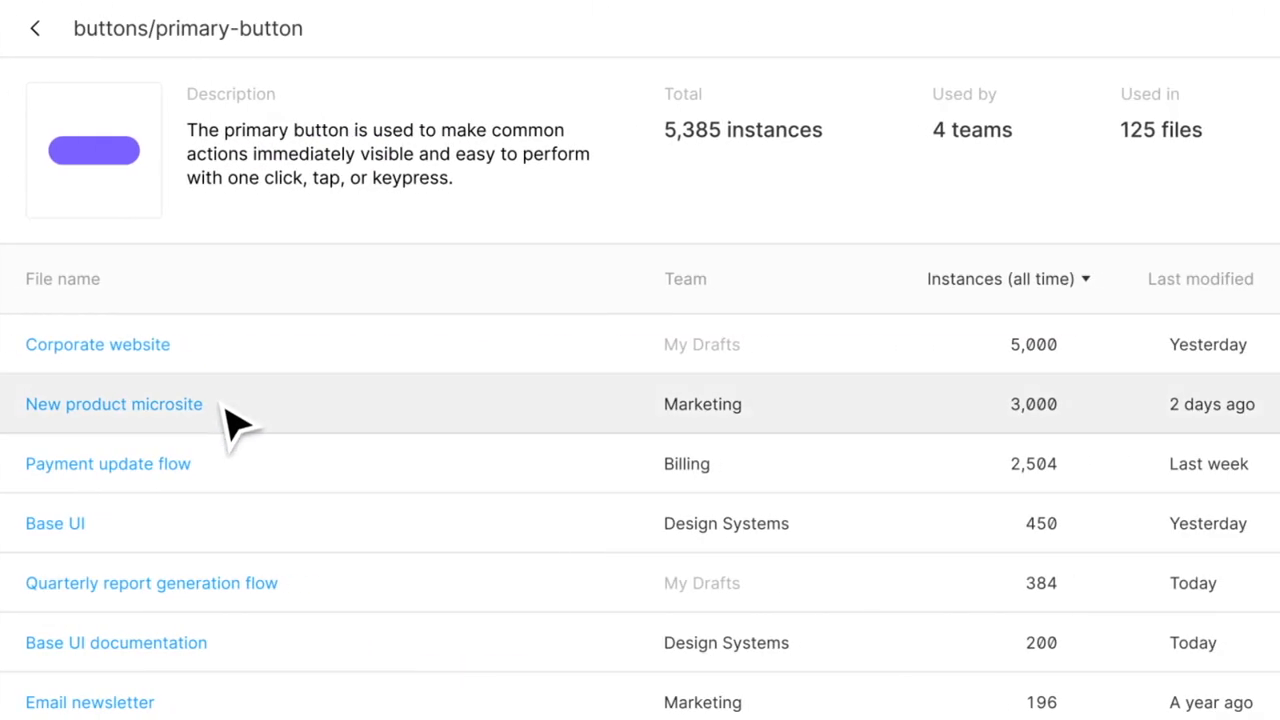